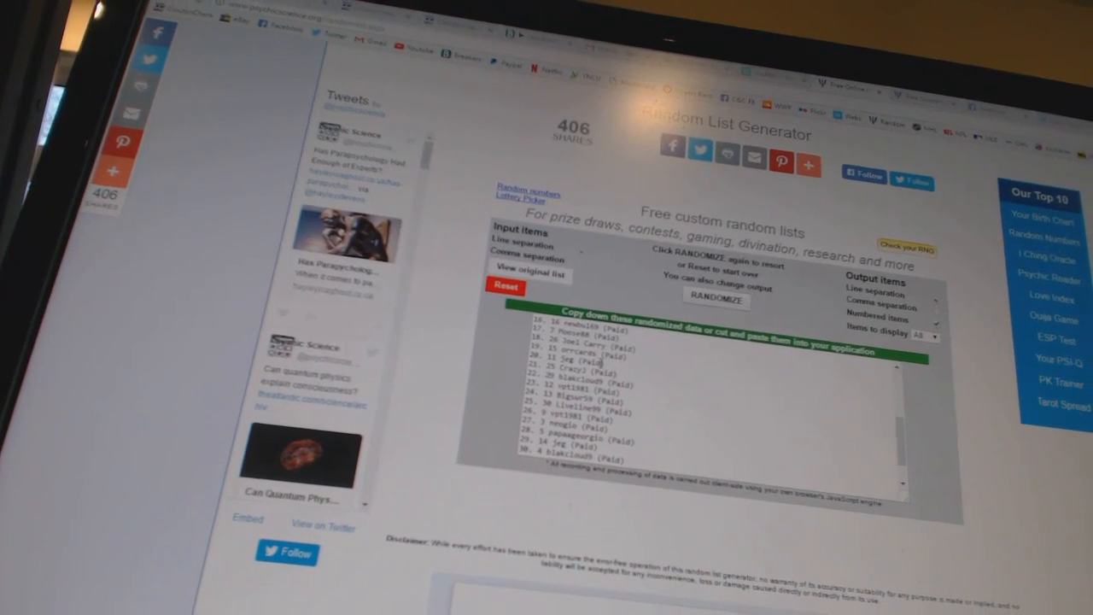
Randomize the player name list twice to get a freshly shuffled numbered order
{"action": "left_click", "coordinate": [716, 300]}
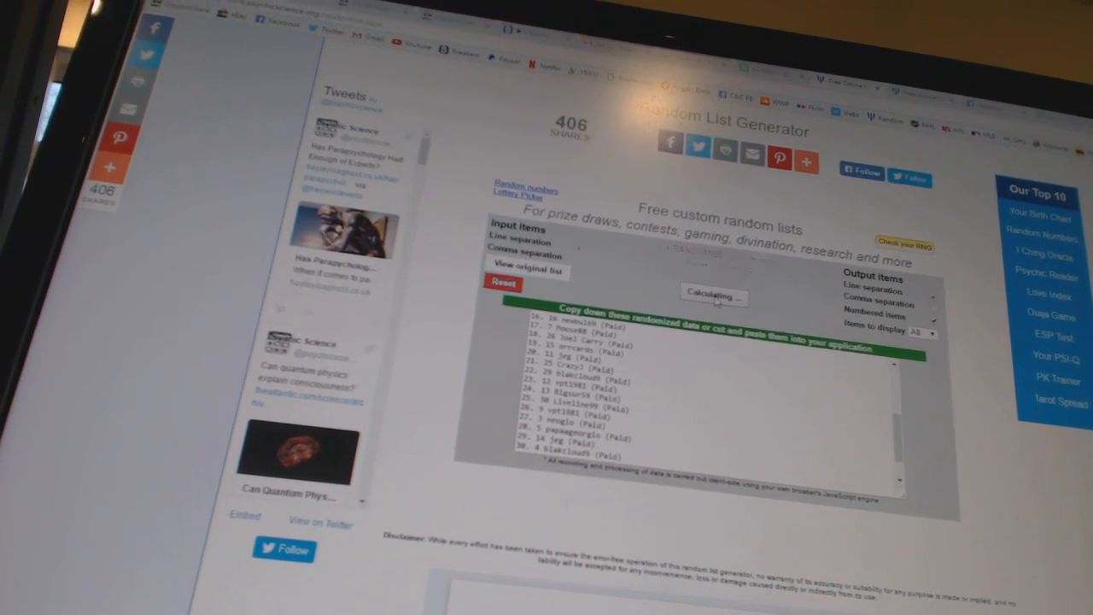
{"action": "left_click", "coordinate": [714, 294]}
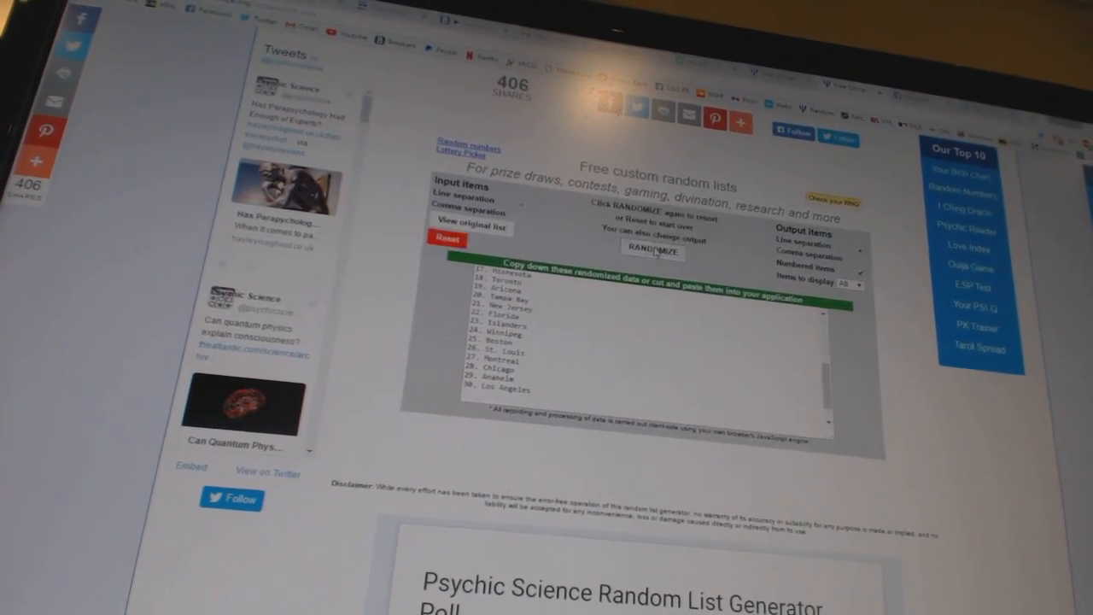
Randomize the hockey team city names into a new numbered order
{"action": "left_click", "coordinate": [654, 252]}
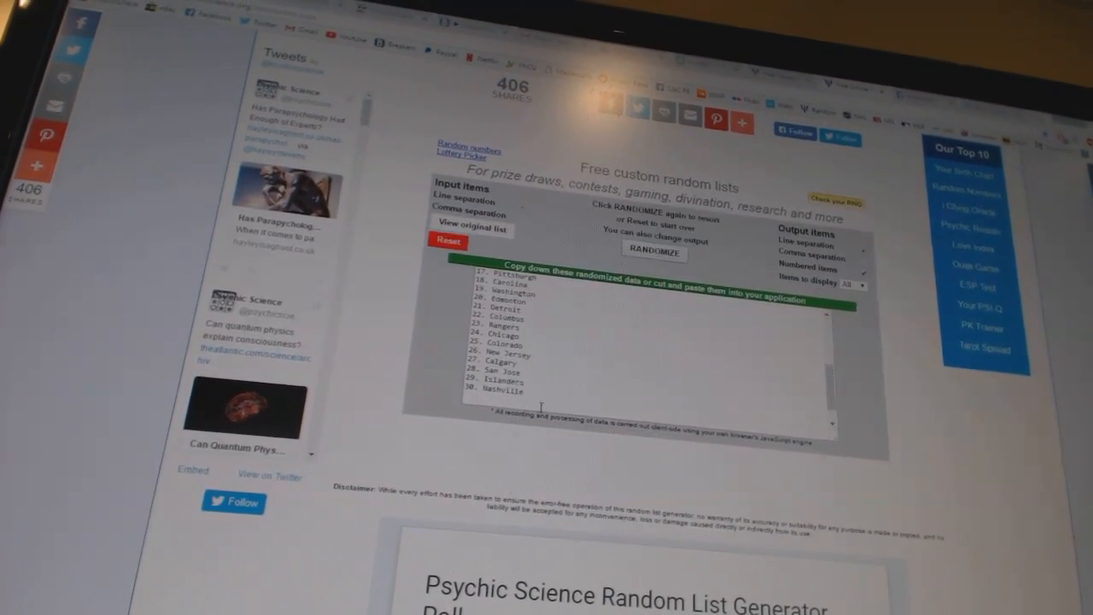